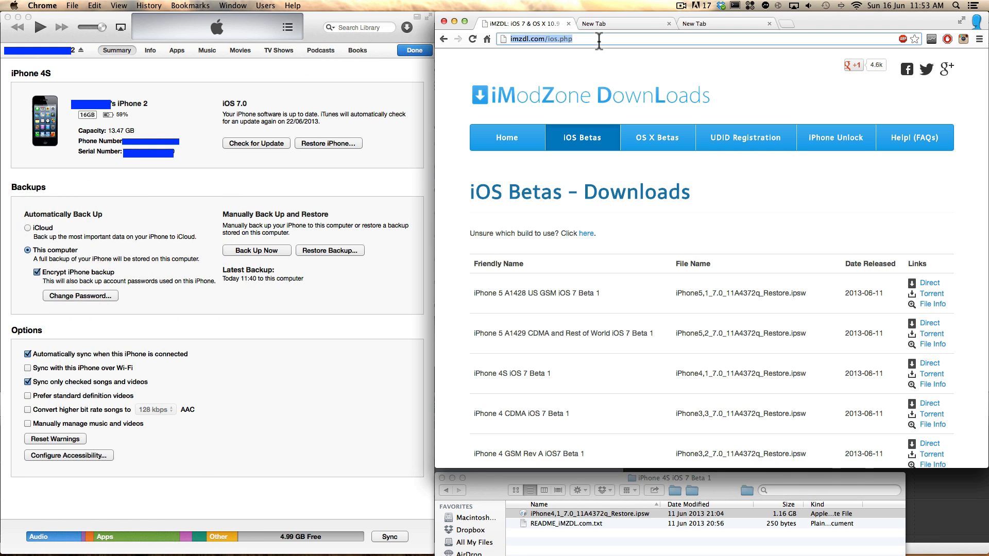
mouse_move(593, 151)
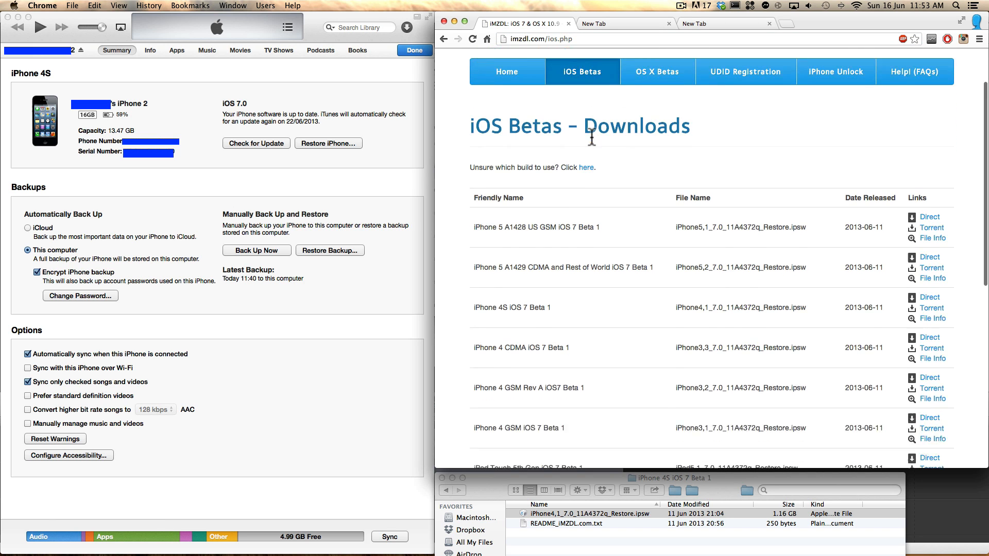
- Option-click Check for Update on the iPhone 4S Summary so the restore-file chooser appears
scroll("down", 3)
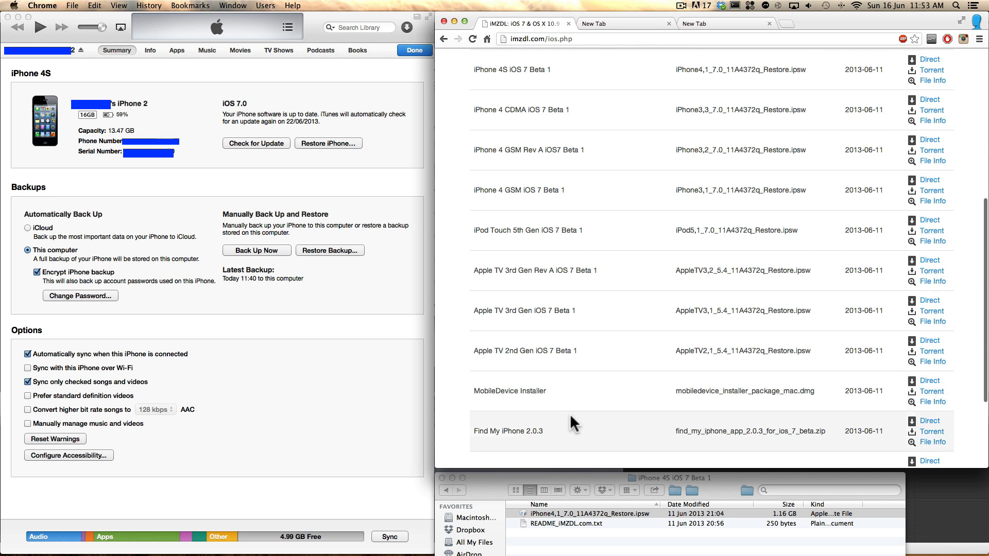
scroll("up", 3)
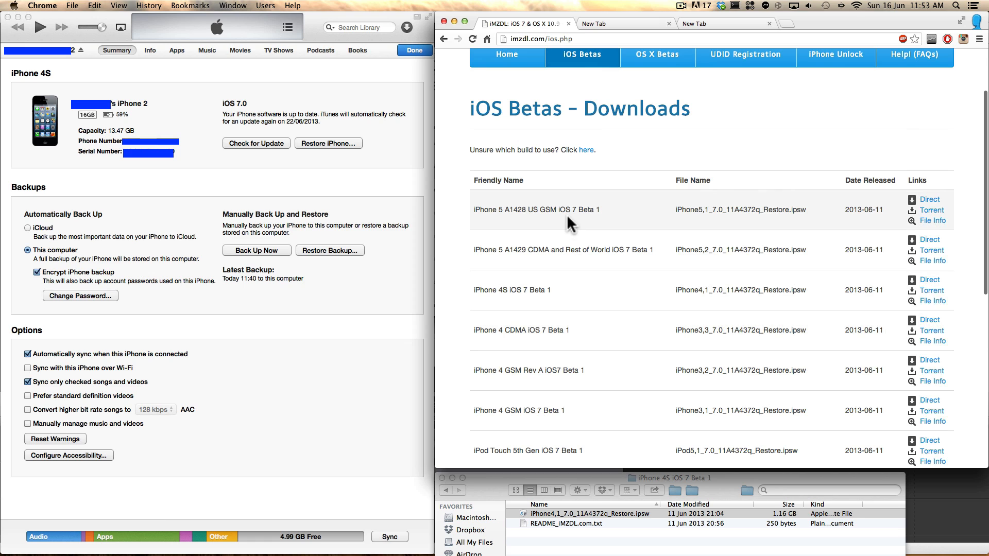
mouse_move(784, 245)
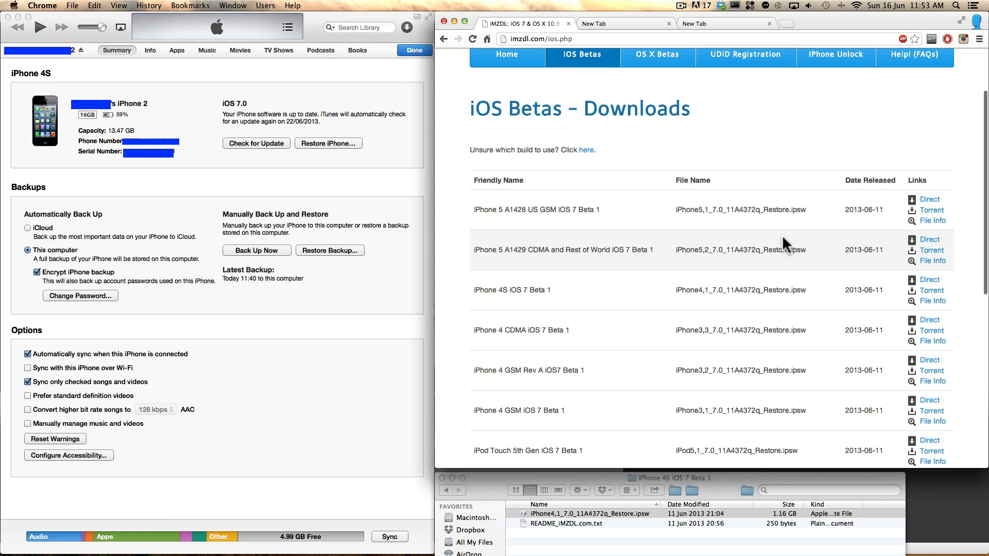
mouse_move(586, 265)
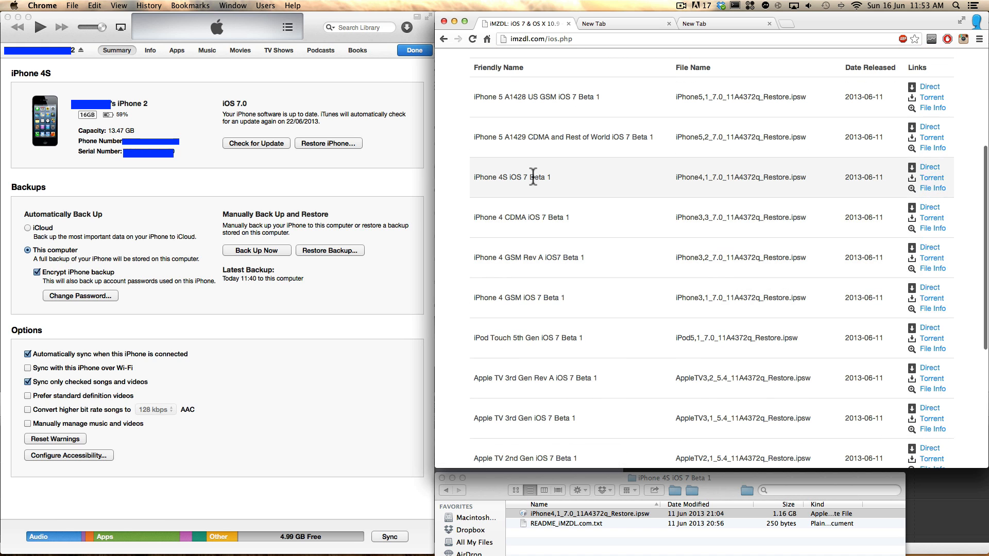
scroll("down", 3)
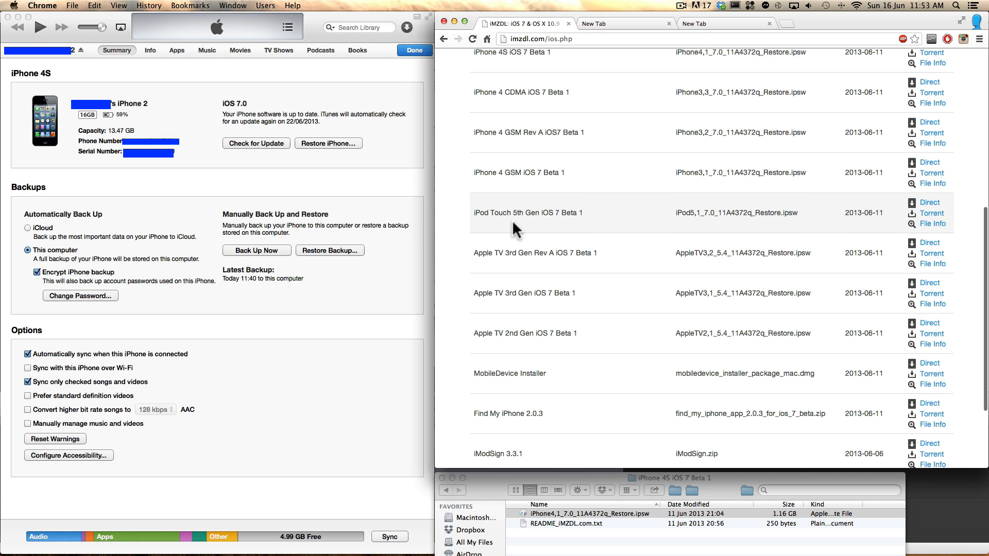
scroll("up", 3)
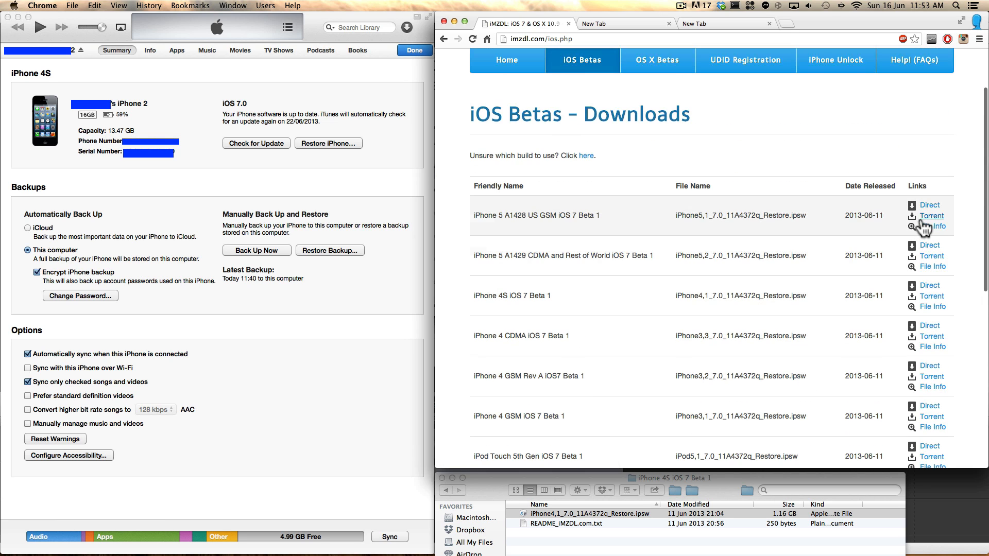
mouse_move(929, 215)
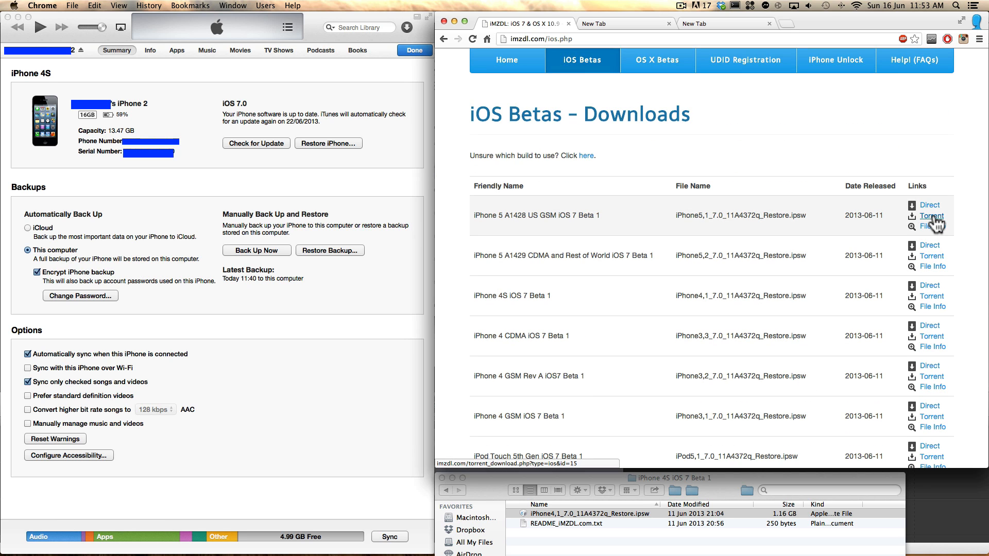
mouse_move(927, 204)
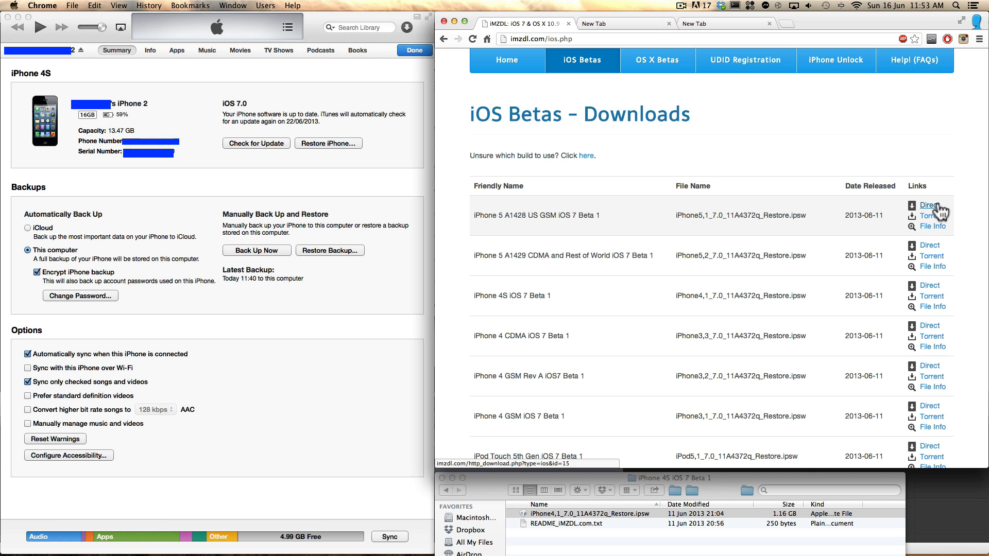
mouse_move(940, 215)
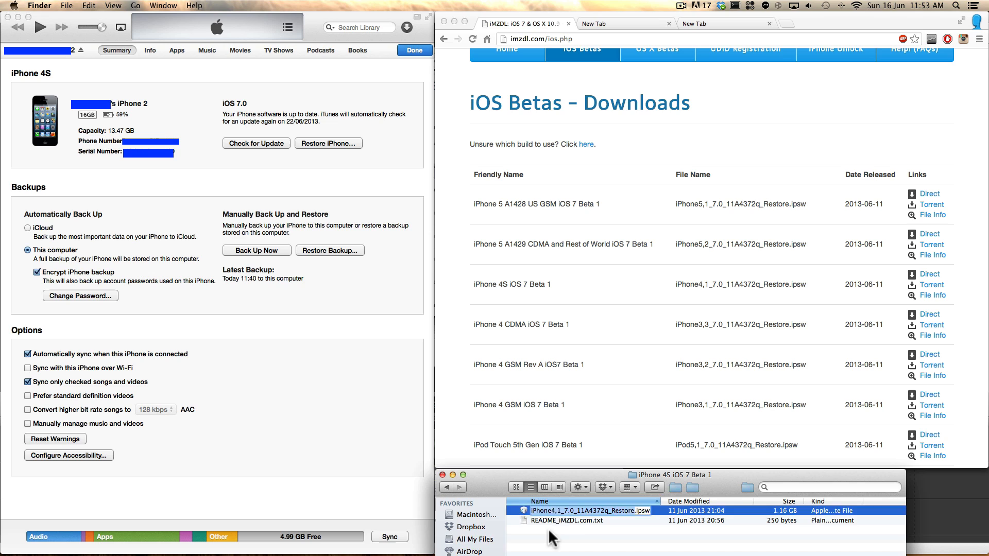
left_click(579, 520)
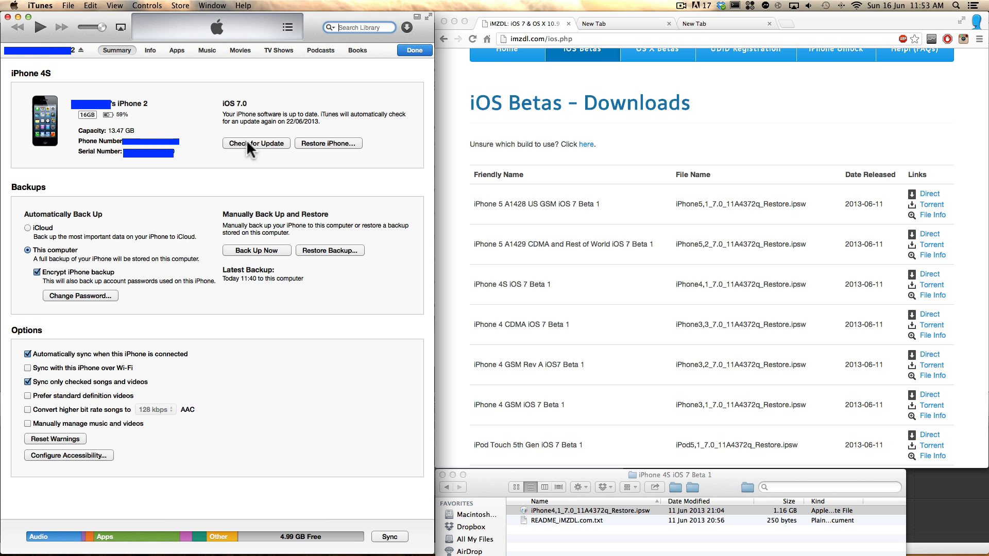
scroll("up", 3)
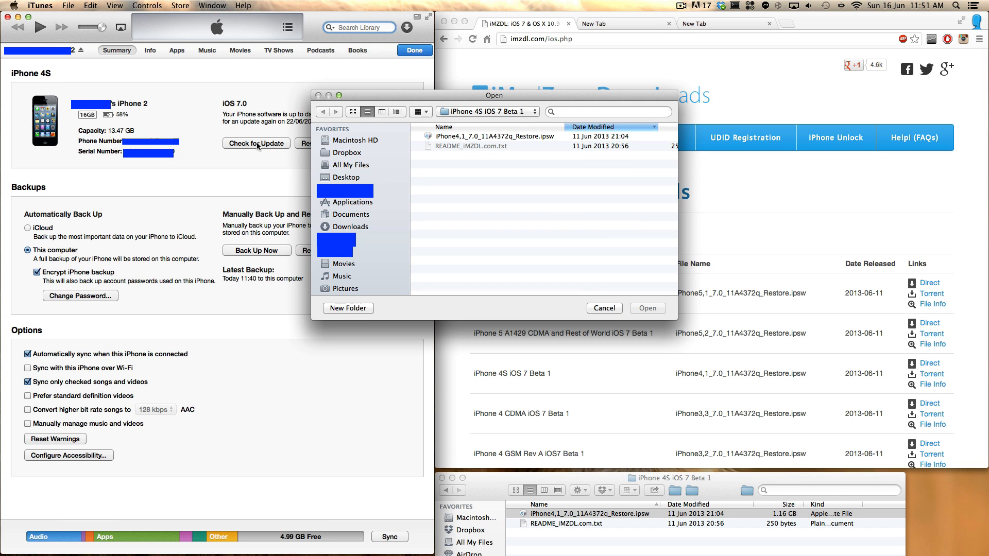
mouse_move(514, 239)
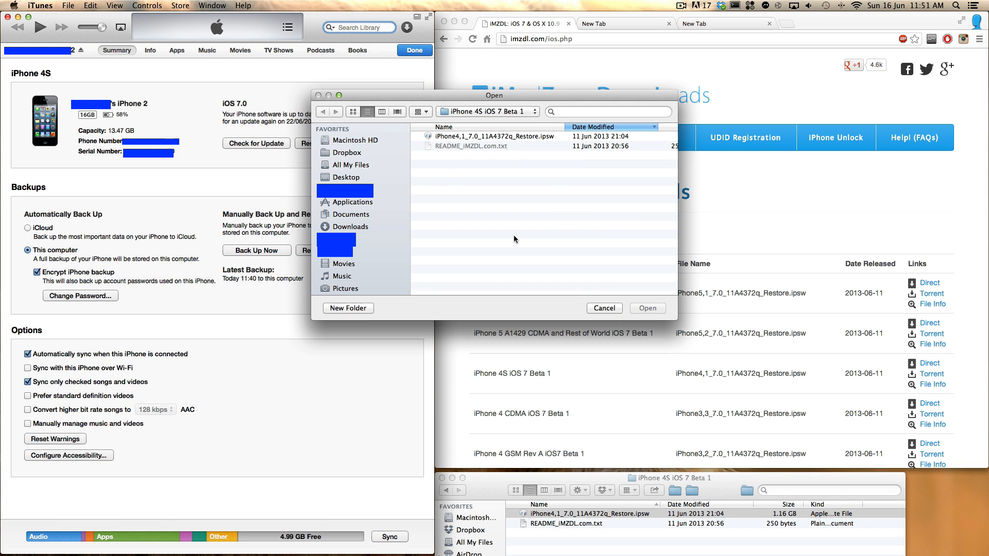
mouse_move(532, 173)
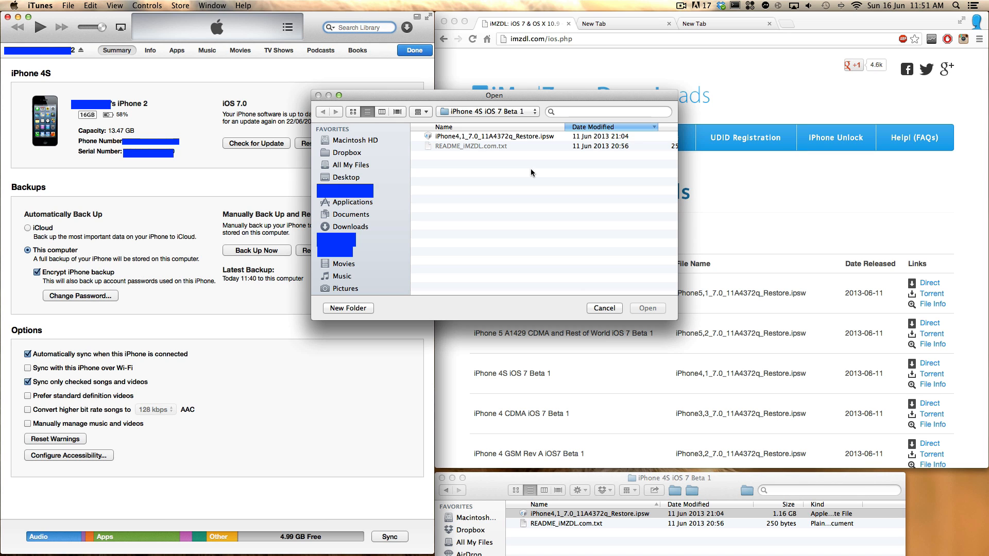
mouse_move(459, 153)
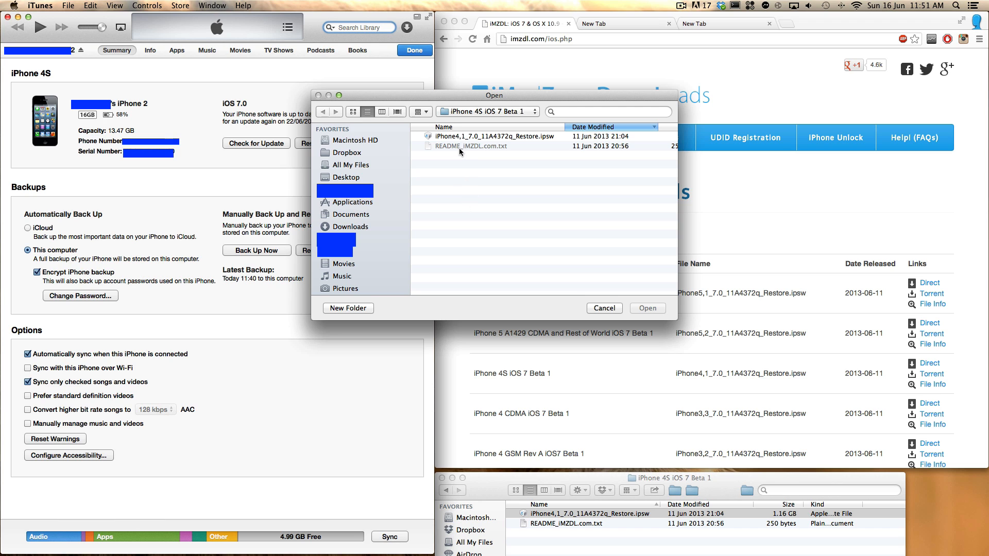
left_click(496, 136)
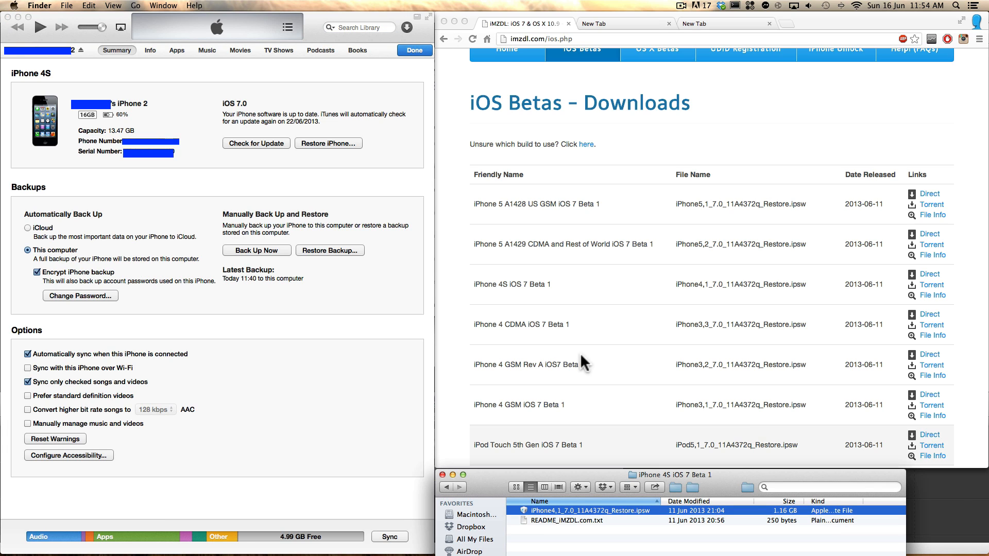
mouse_move(389, 299)
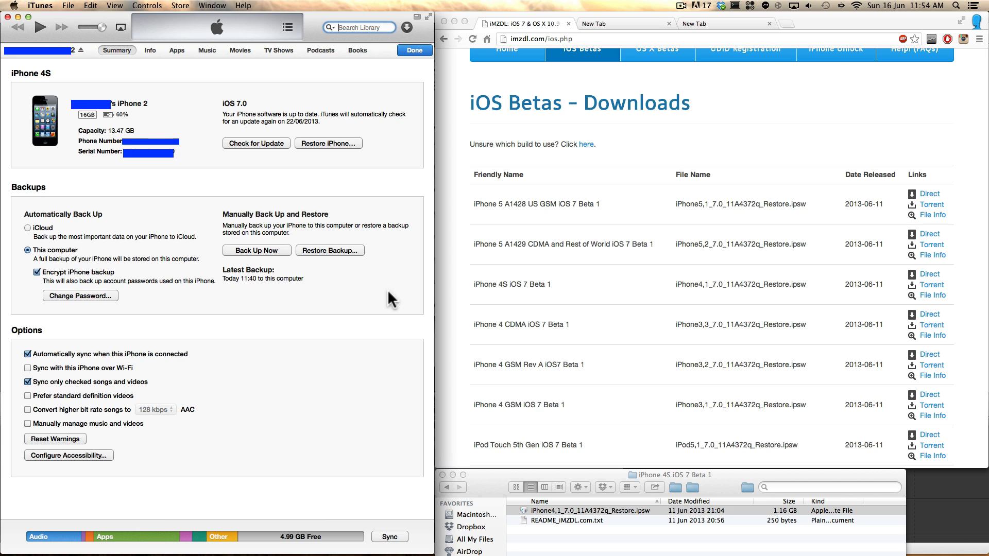
mouse_move(436, 246)
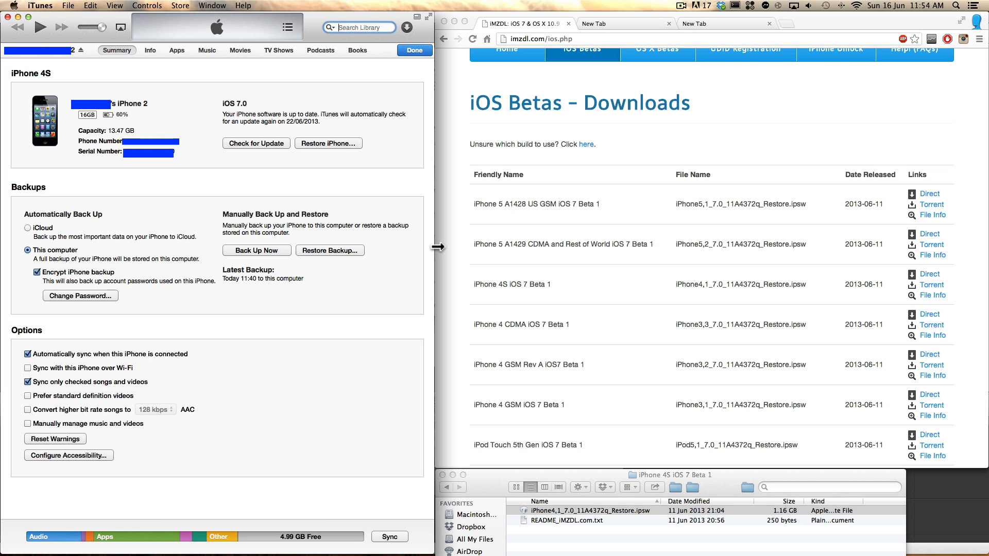
mouse_move(433, 253)
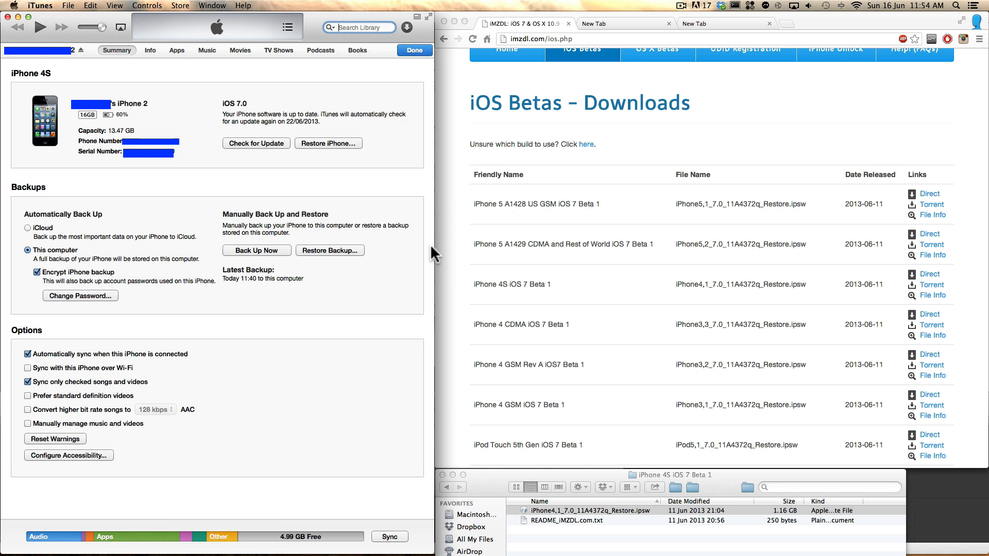